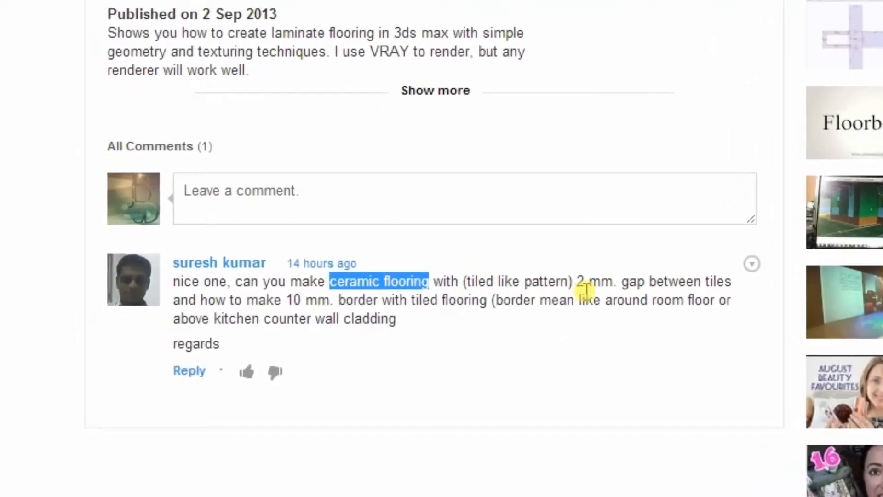
- Draw a thin flat box on the ground grid in the Perspective view
scroll("down", 3)
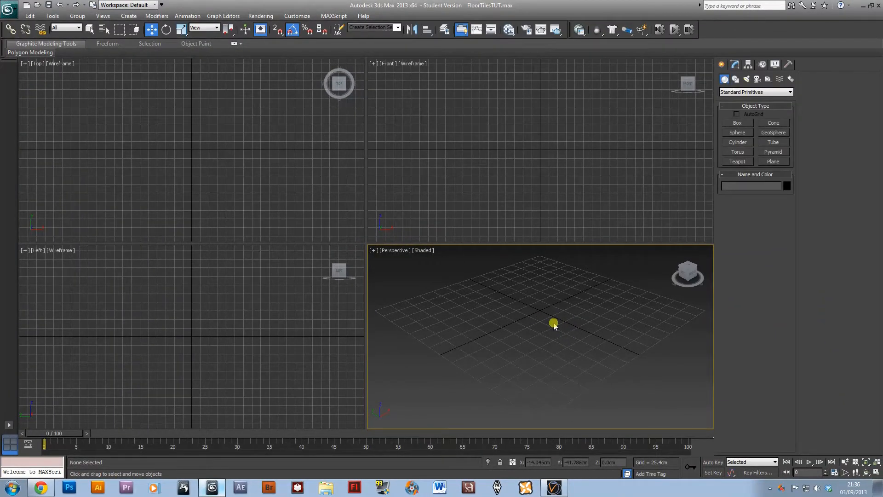
left_click(737, 123)
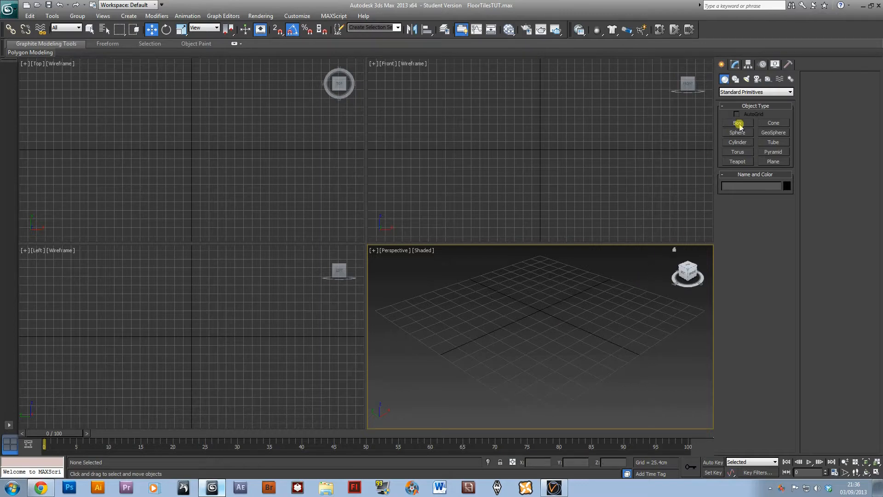
left_click(737, 123)
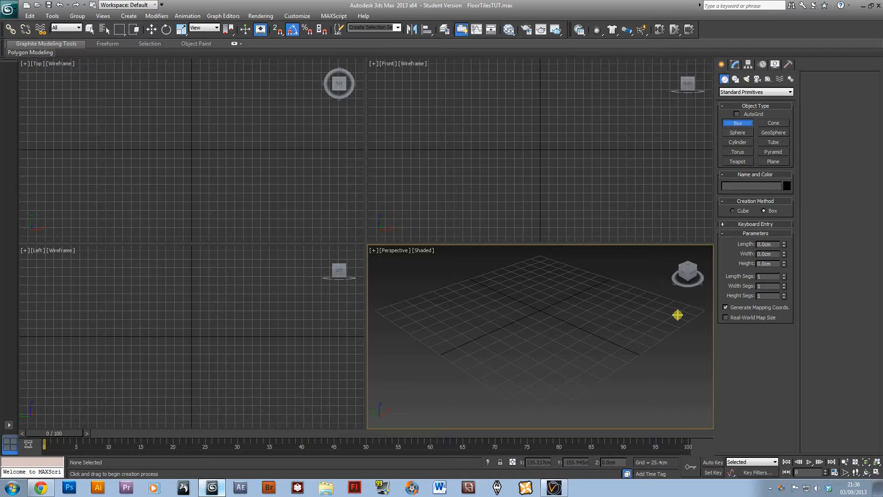
left_click_drag(512, 313, 566, 309)
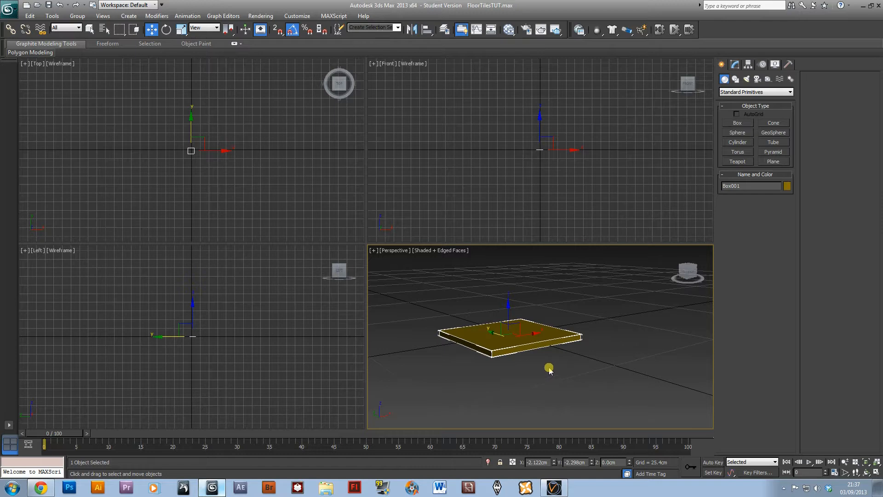
- Add an Edit Poly modifier to the tile box and select its top face
left_click(735, 63)
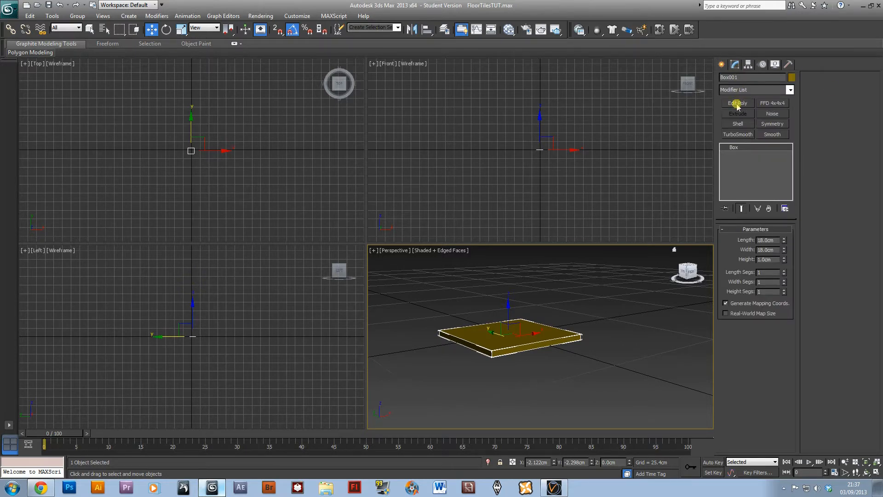
left_click(737, 102)
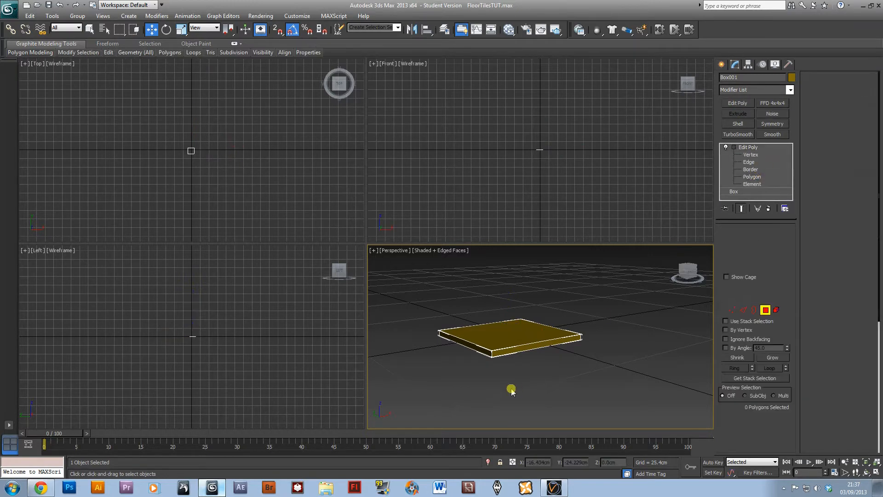
left_click(751, 177)
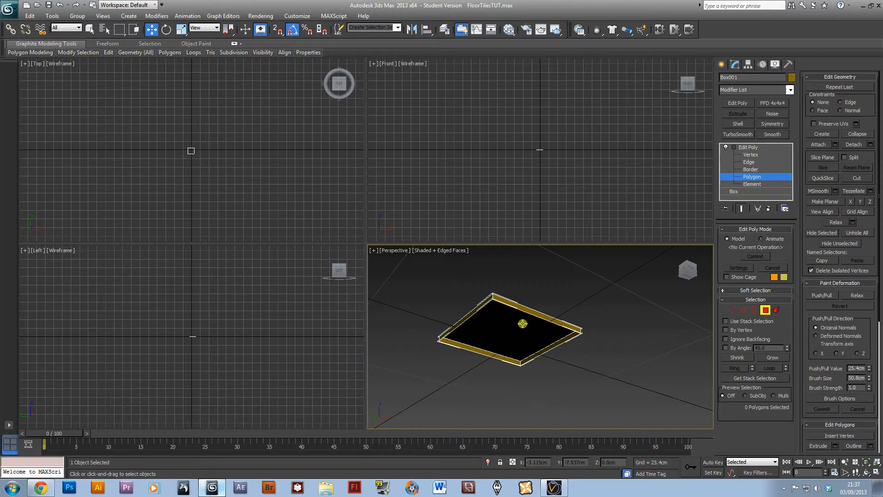
left_click(749, 163)
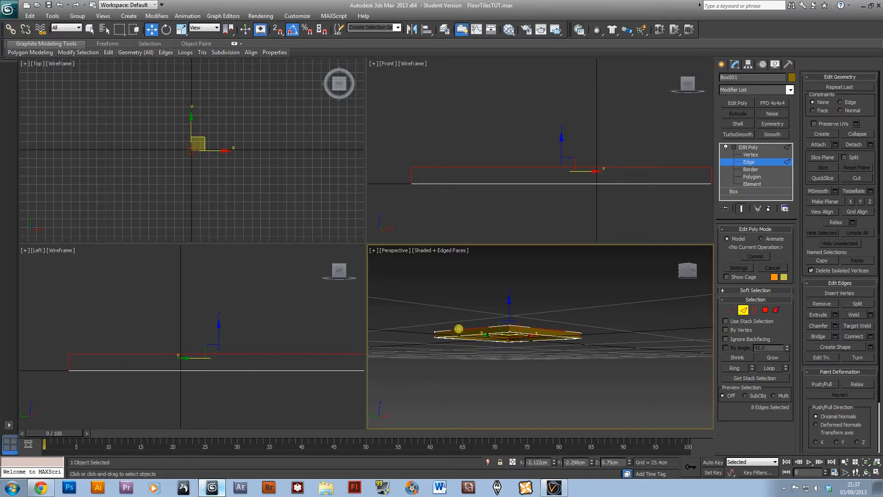
- Maximize the Perspective viewport with Alt+W
key("alt+w")
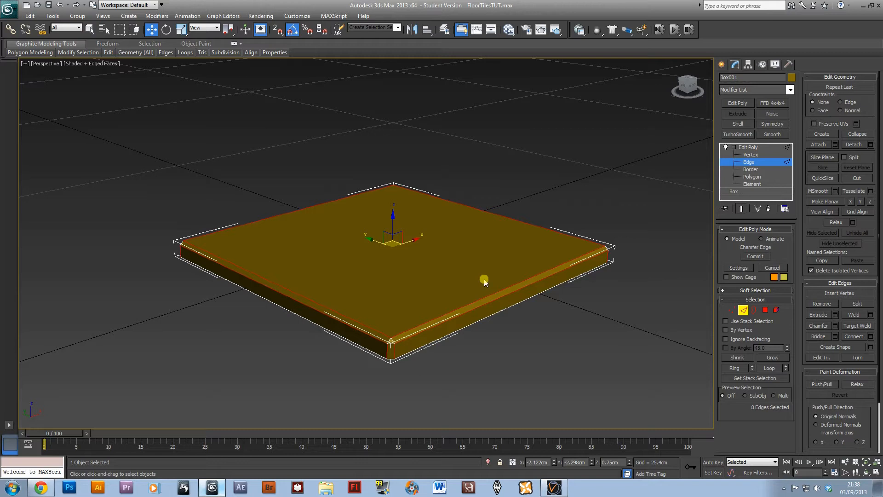
mouse_move(371, 291)
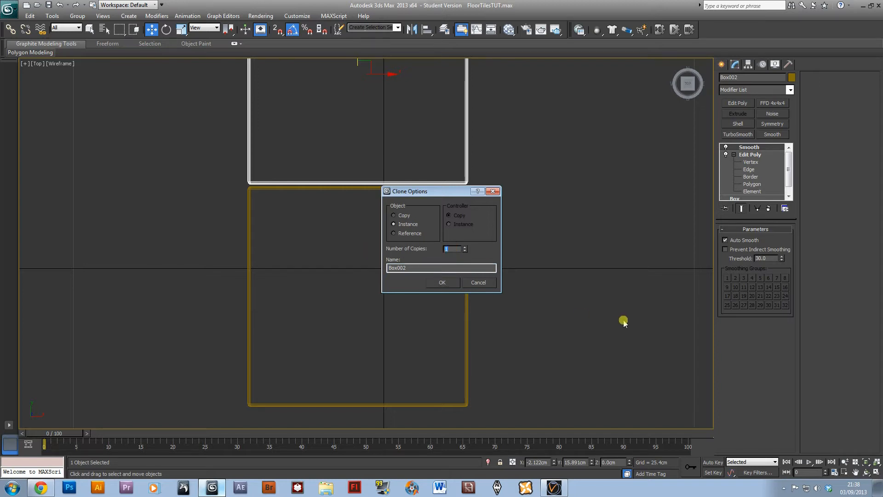
- Make 20 instanced copies of the tile
left_click(464, 247)
type("20")
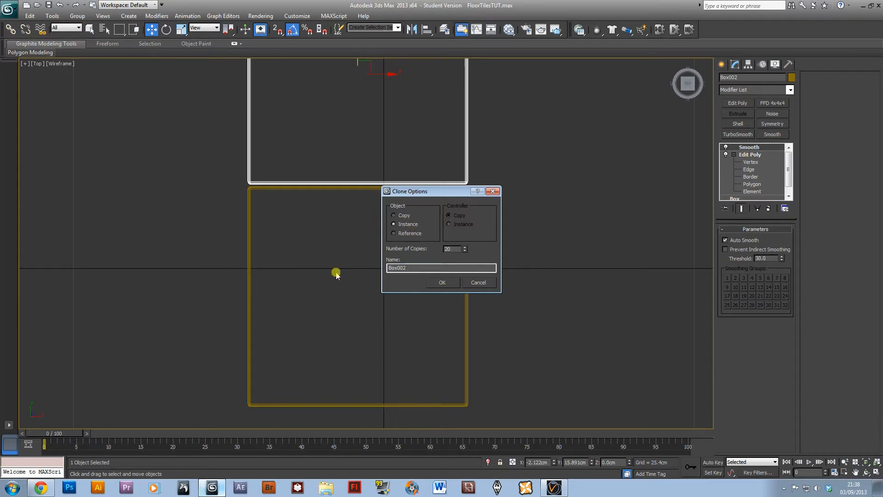
mouse_move(482, 371)
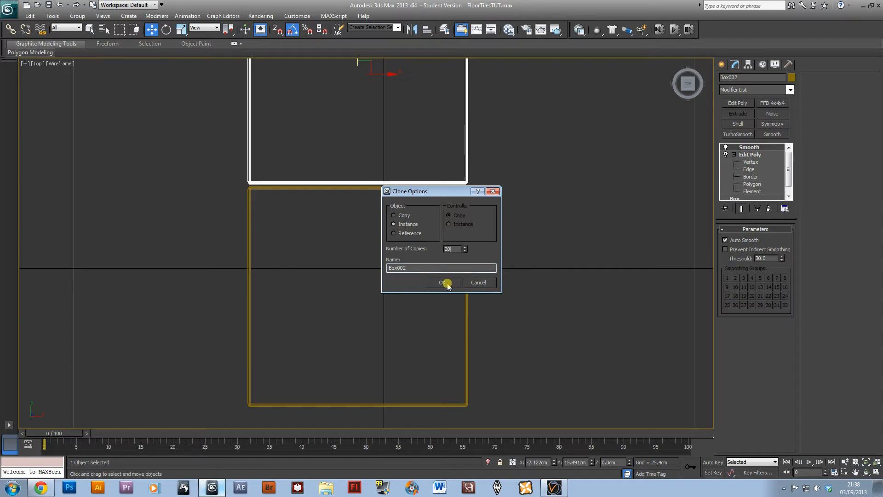
left_click(443, 281)
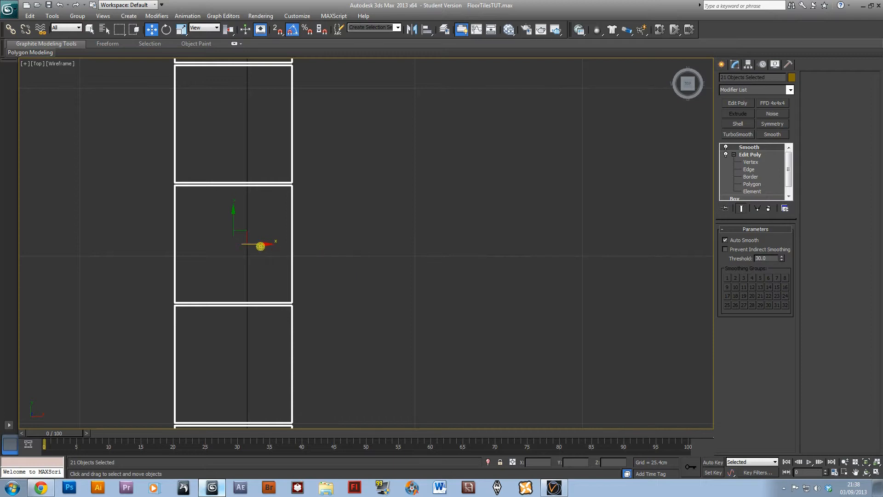
- Shift-drag the tile column right and make 20 copies to form the square grid
left_click_drag(260, 246, 380, 253)
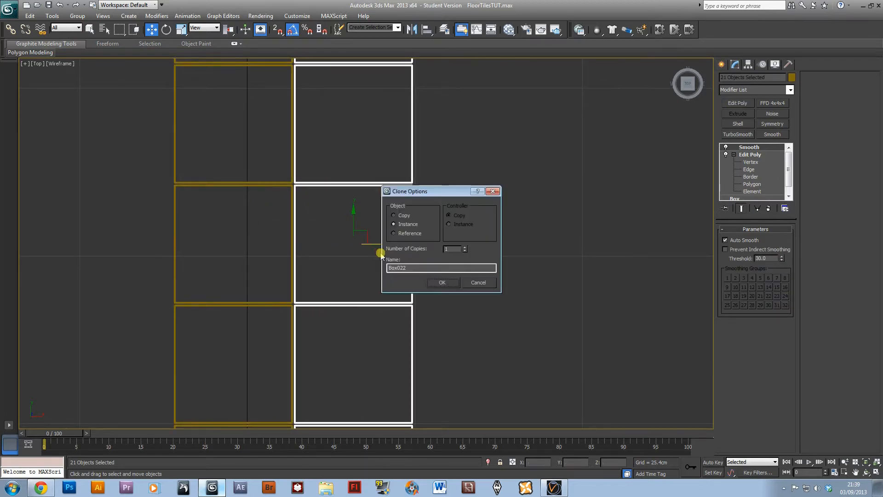
type("20")
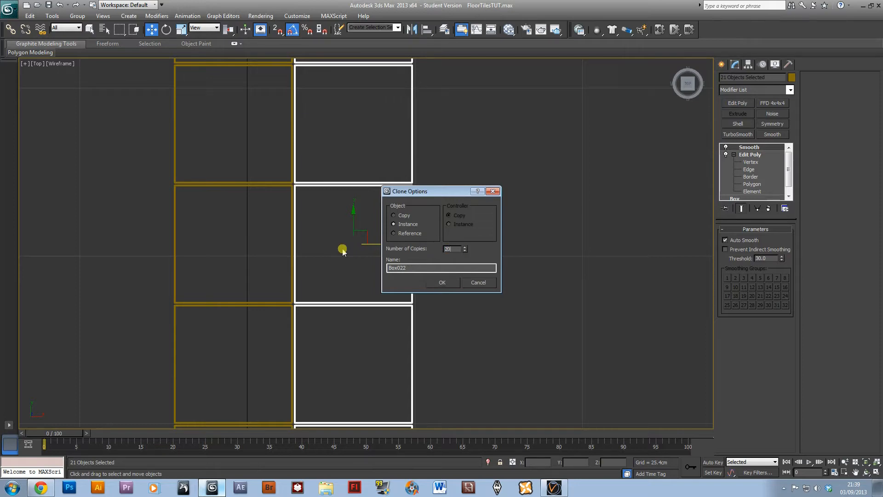
left_click(441, 282)
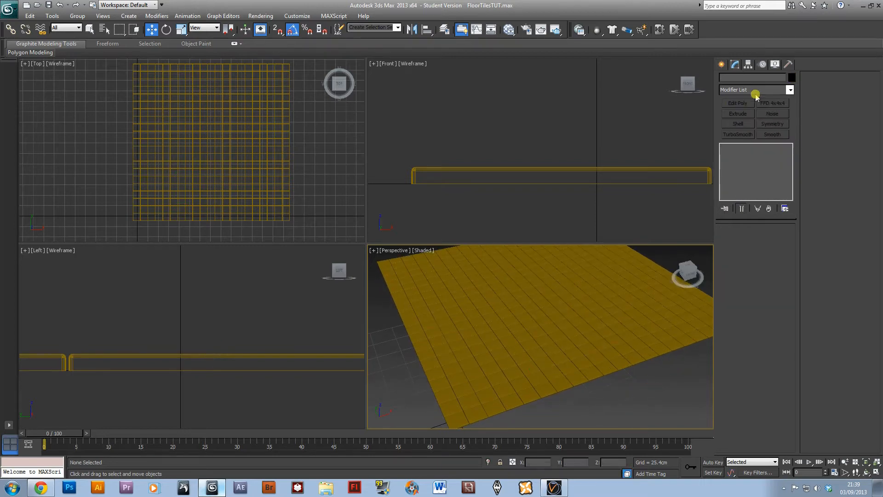
- Draw a plane spanning the whole tile grid and lower it beneath the tiles
left_click(724, 63)
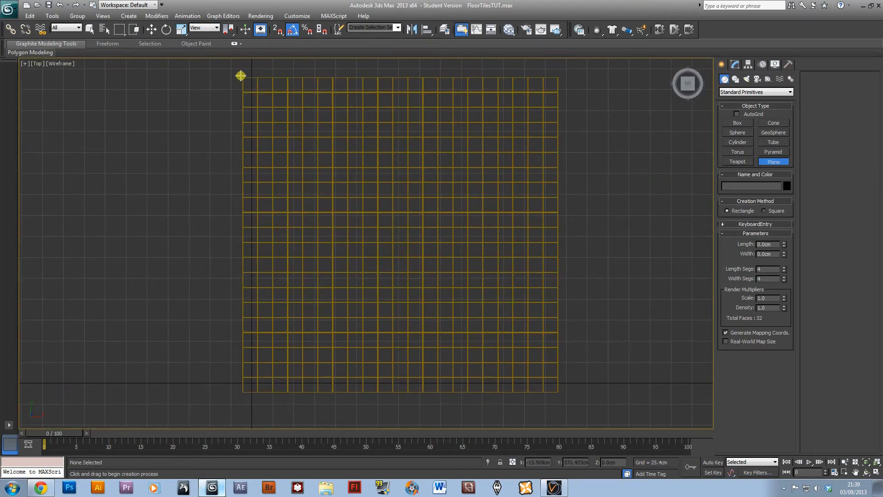
left_click_drag(241, 75, 556, 397)
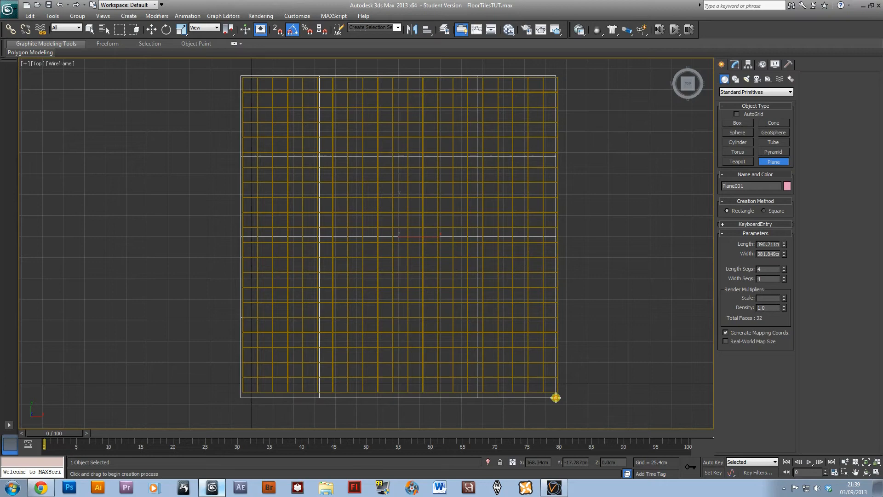
left_click_drag(556, 397, 558, 393)
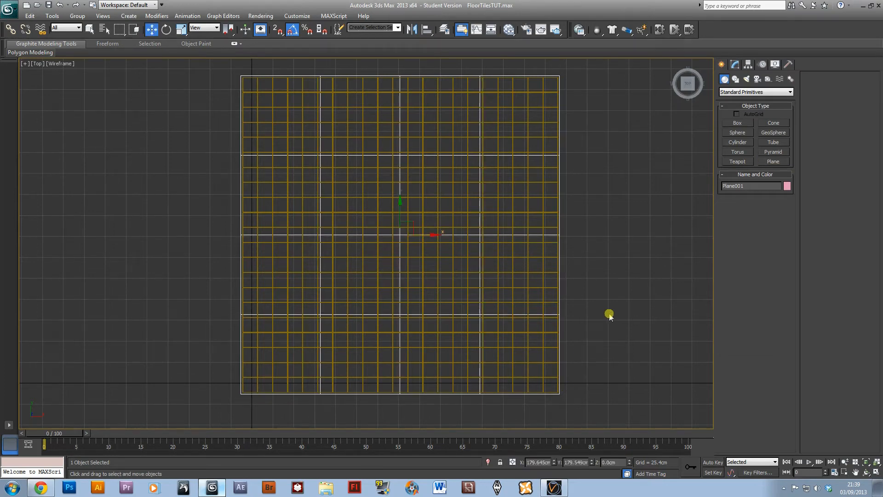
key("Alt+w")
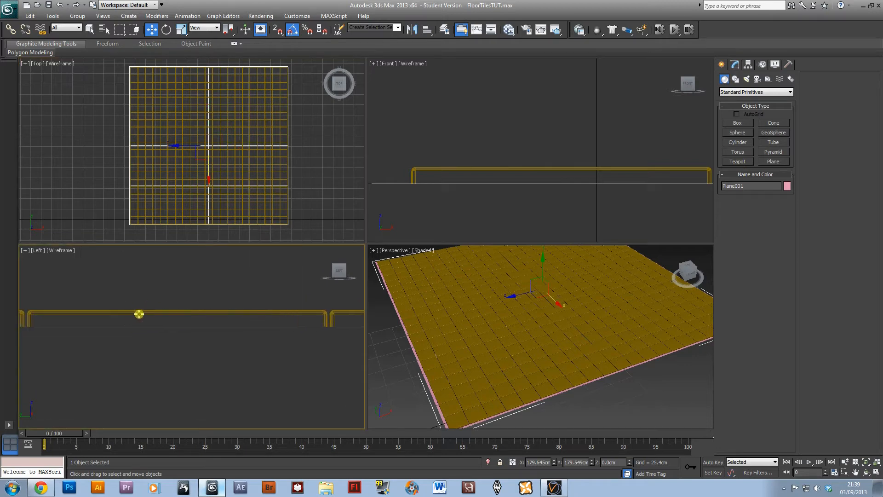
left_click_drag(139, 314, 199, 313)
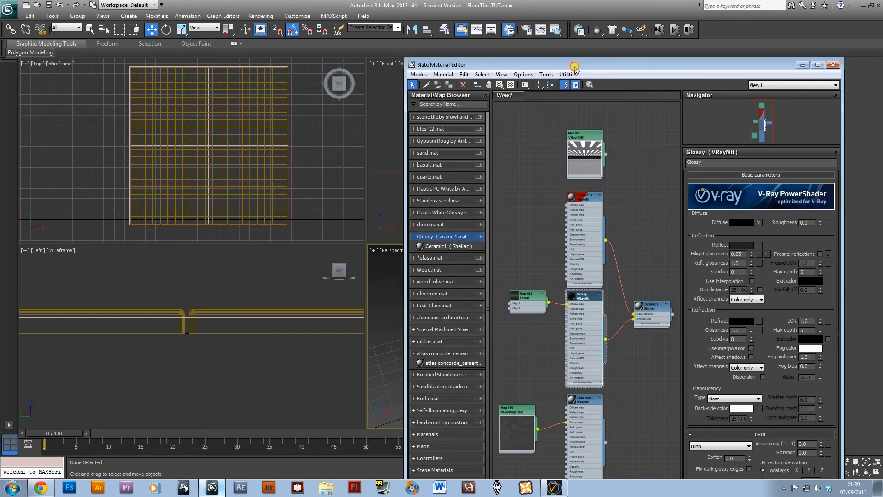
- Move the material editor aside and close Environment and Effects
left_click(817, 65)
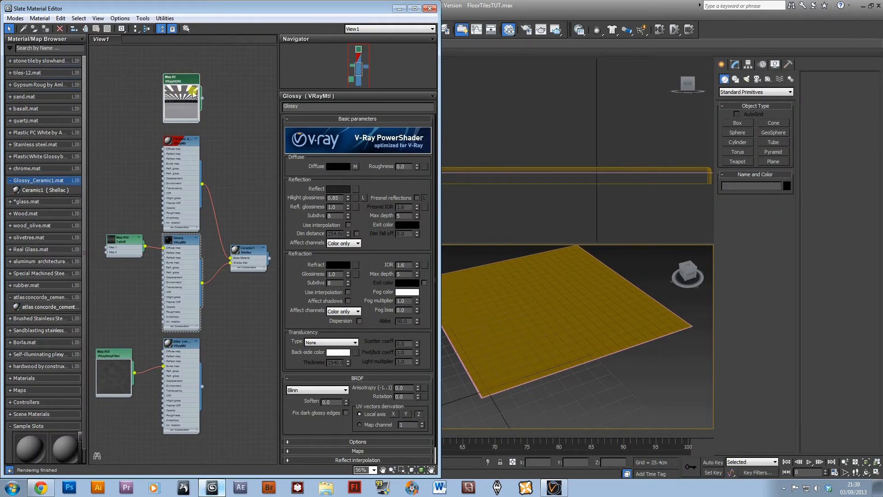
mouse_move(603, 373)
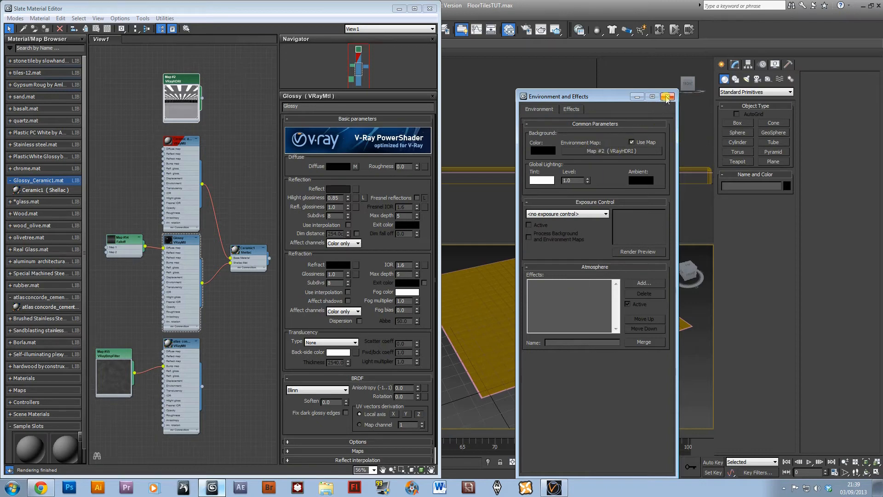
left_click(667, 96)
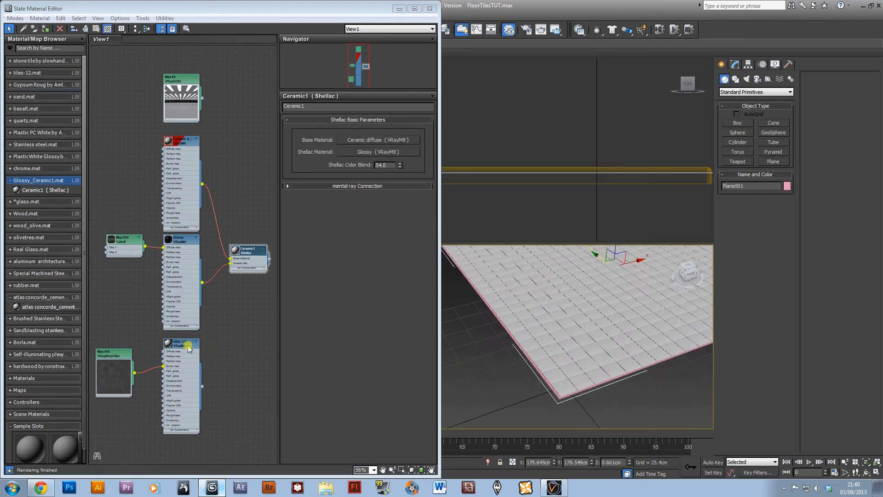
- View the atlas concorde VRayMtl parameters, then minimize the Slate Material Editor
left_click(180, 343)
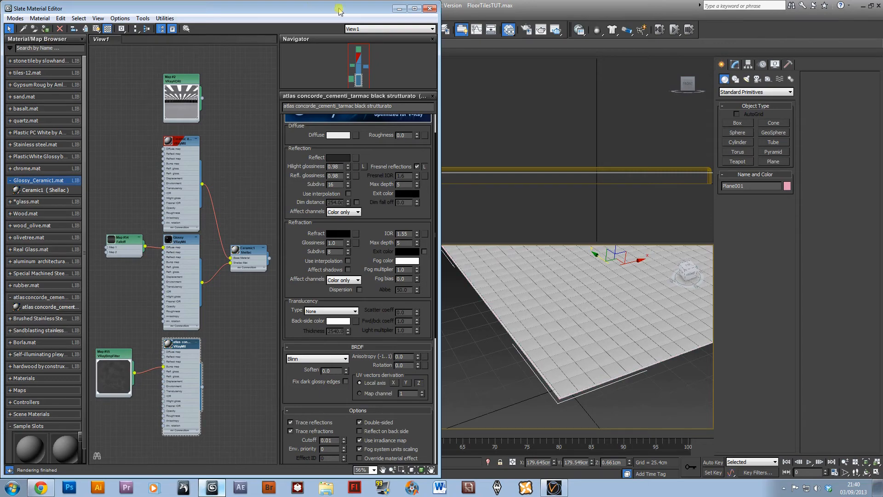
left_click(429, 8)
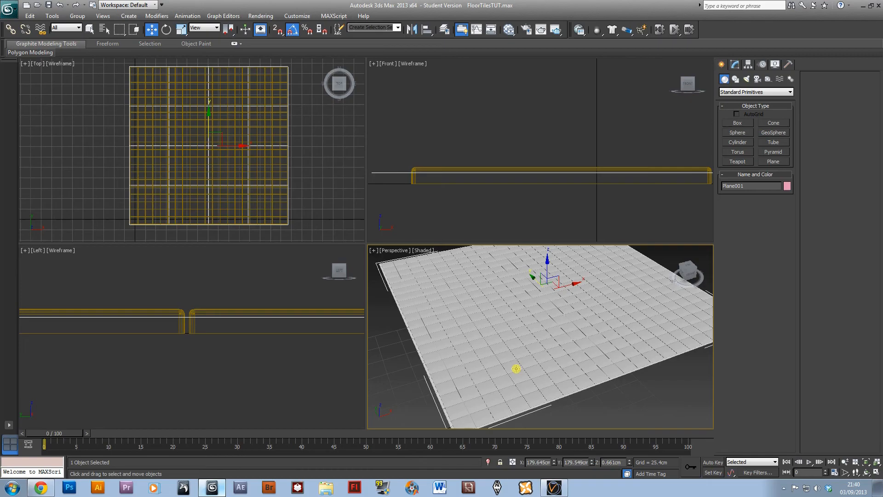
- Change the Ceramic diffuse colour to light teal in the Color Selector
key("alt+w")
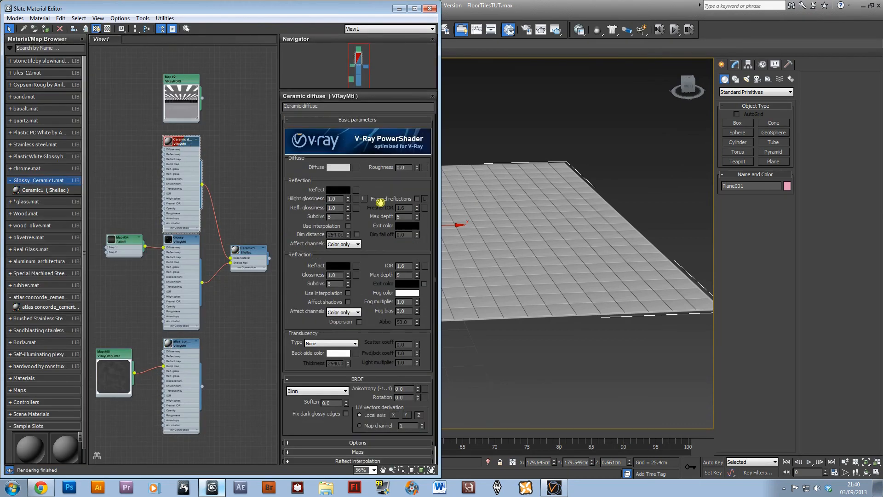
left_click(339, 166)
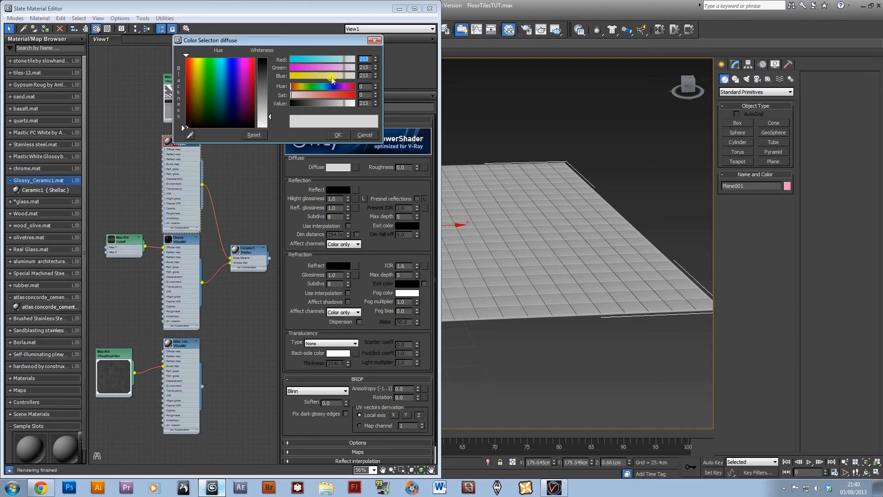
left_click(218, 87)
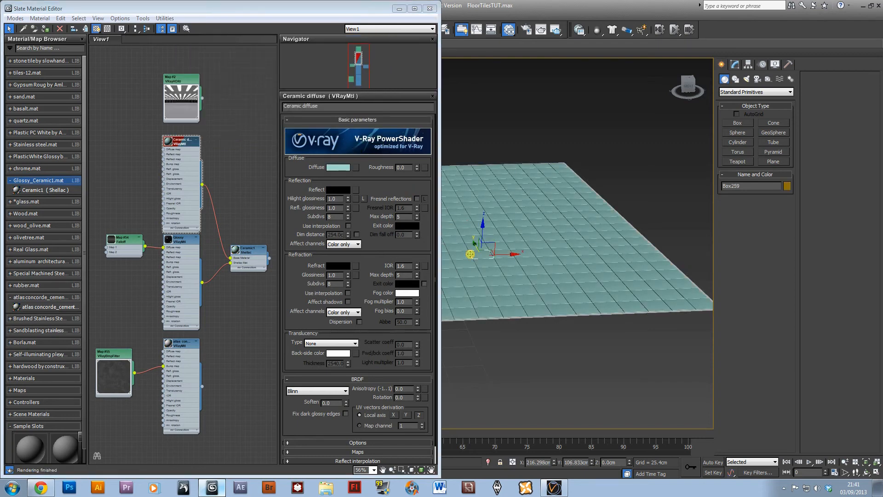
left_click(430, 8)
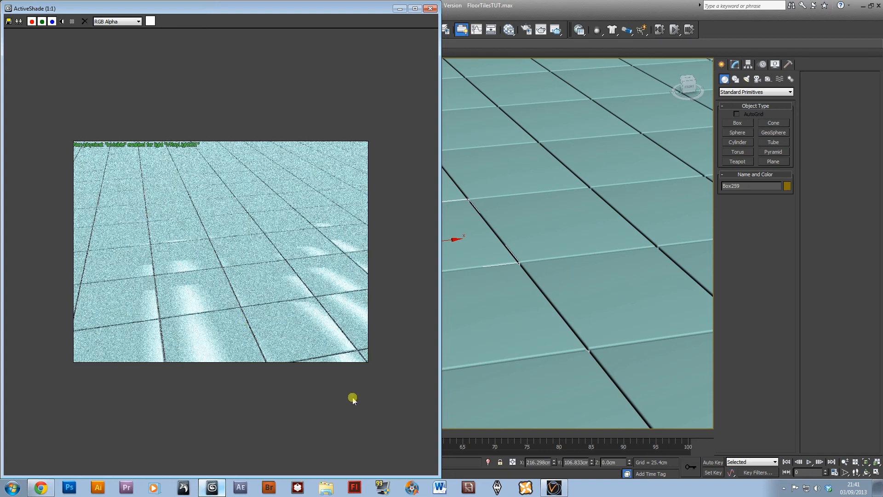
mouse_move(391, 341)
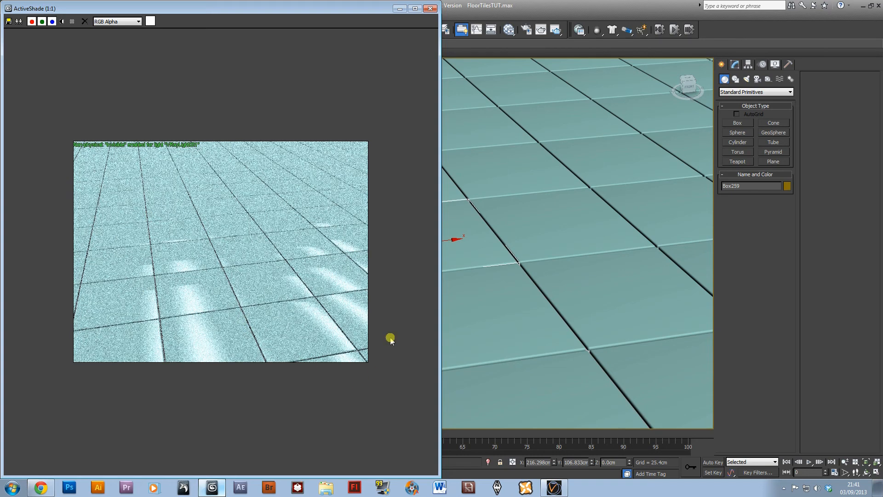